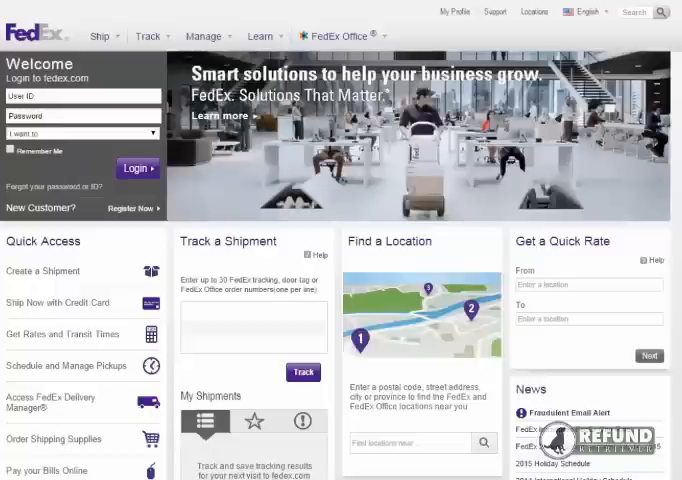
# Log in to fedex.com with 'Get Billing Online' as the 'I want to' destination
pyautogui.write('Refund Retriever')
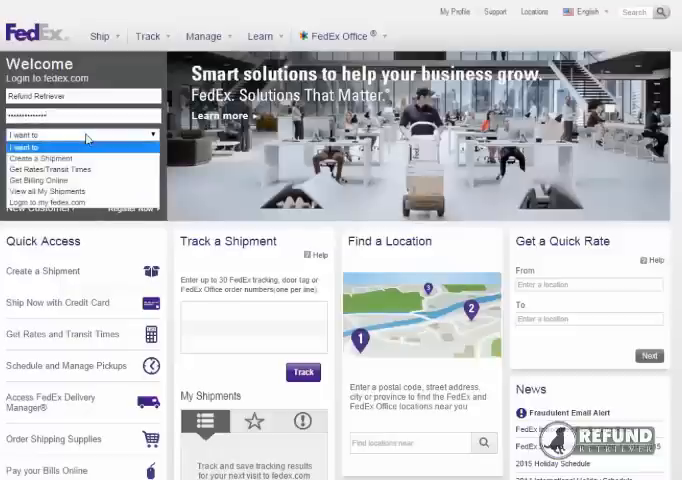
pyautogui.moveTo(80, 180)
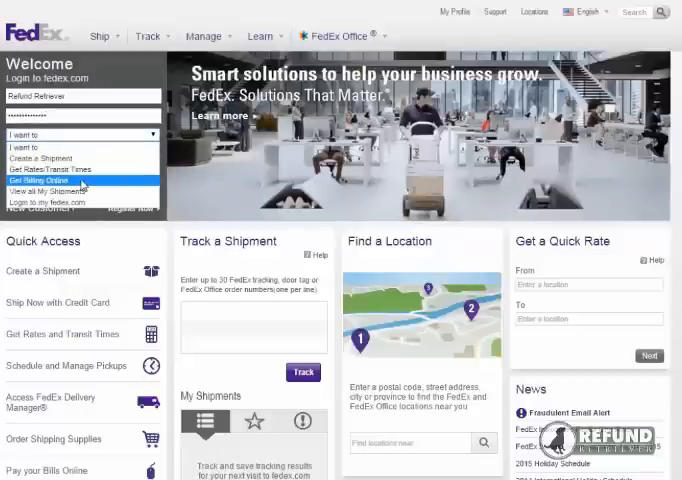
pyautogui.click(50, 180)
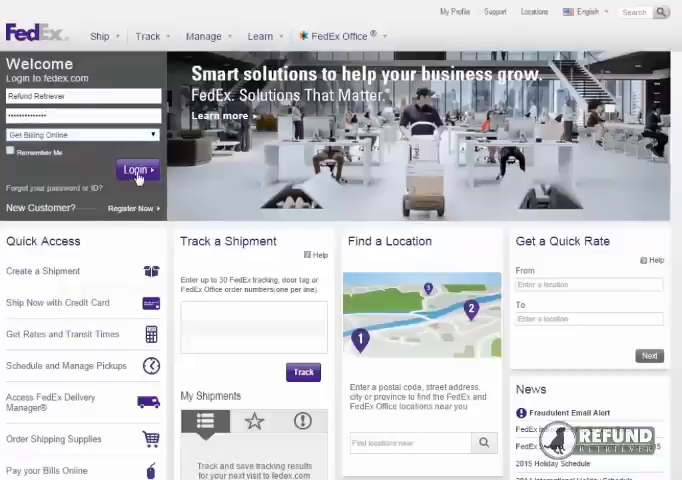
pyautogui.click(136, 170)
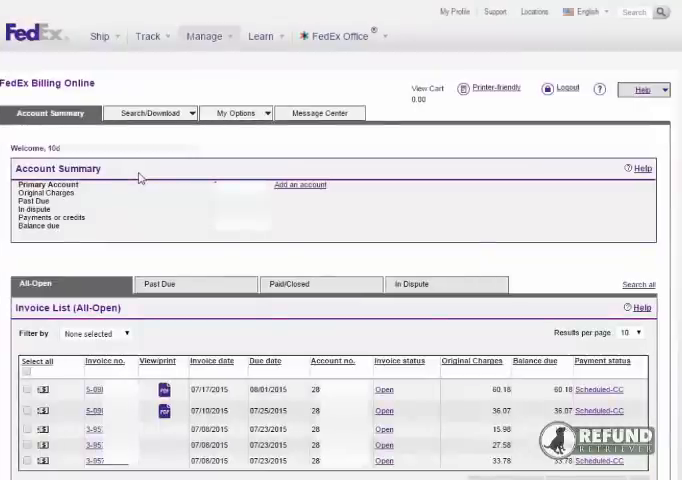
pyautogui.moveTo(172, 212)
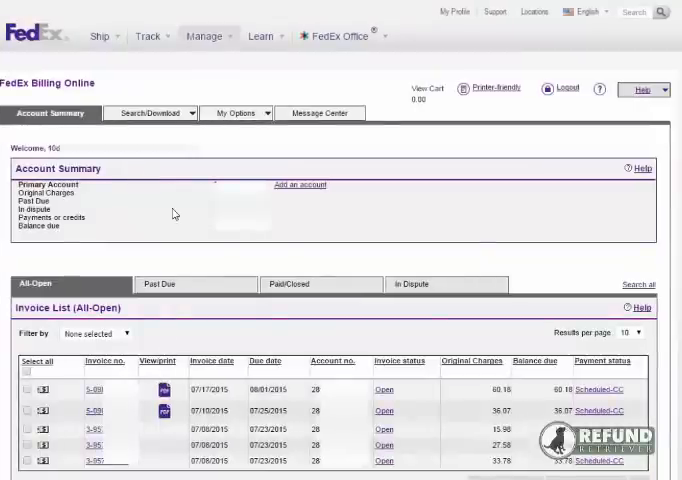
# Show the Search/Download menu from the Account Summary page
pyautogui.click(150, 112)
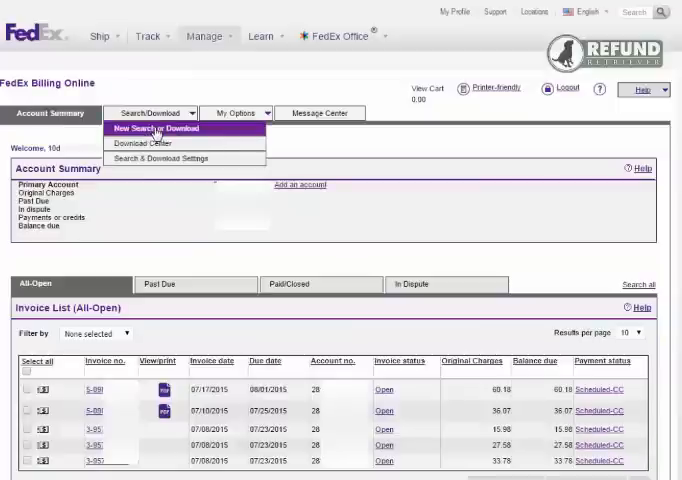
# Run a new Invoices search on the selected account number, returning three invoices
pyautogui.click(156, 128)
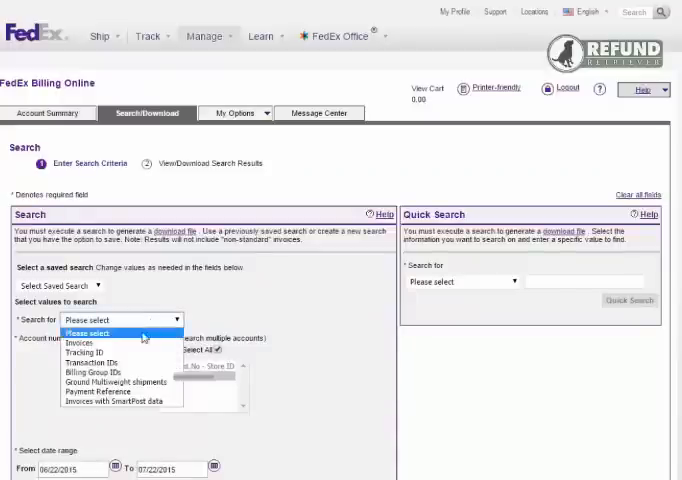
pyautogui.moveTo(80, 344)
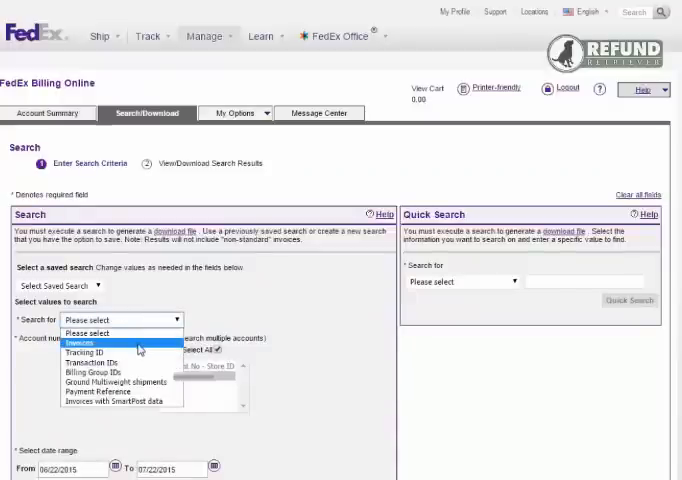
pyautogui.click(90, 340)
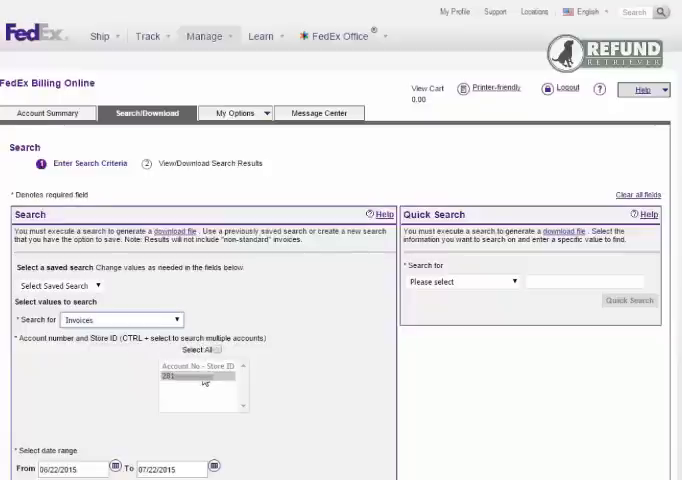
pyautogui.click(190, 380)
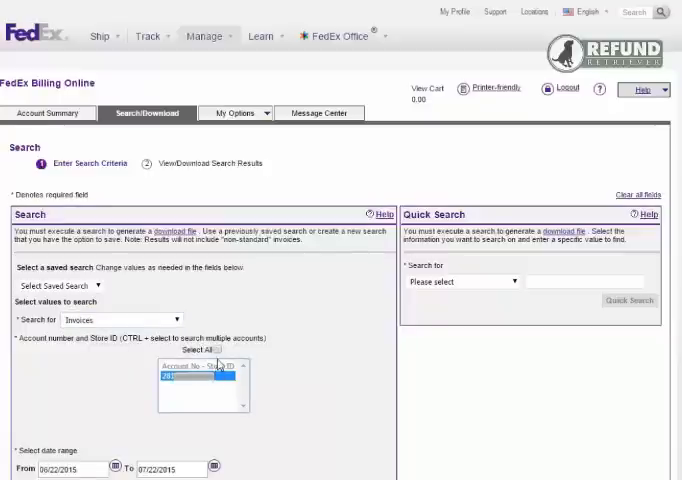
pyautogui.scroll(-3)
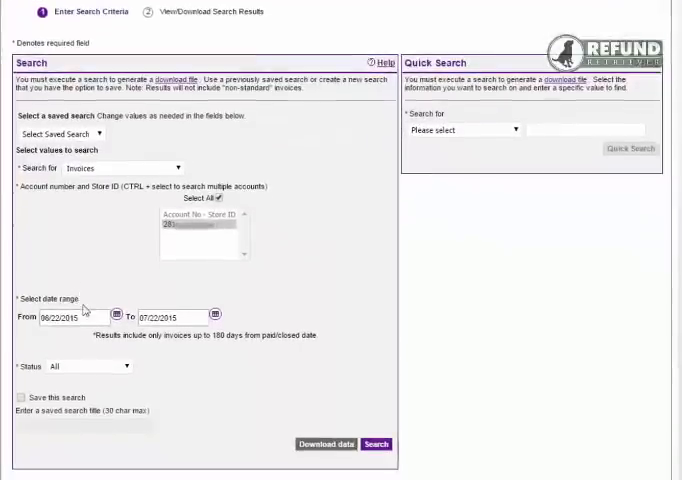
pyautogui.scroll(-3)
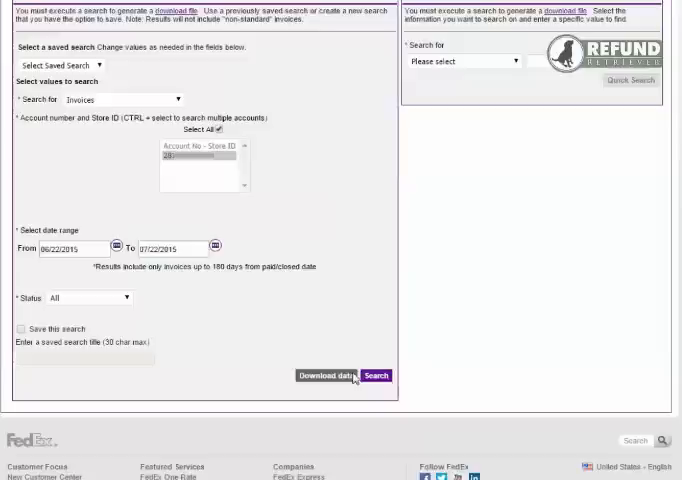
pyautogui.click(376, 376)
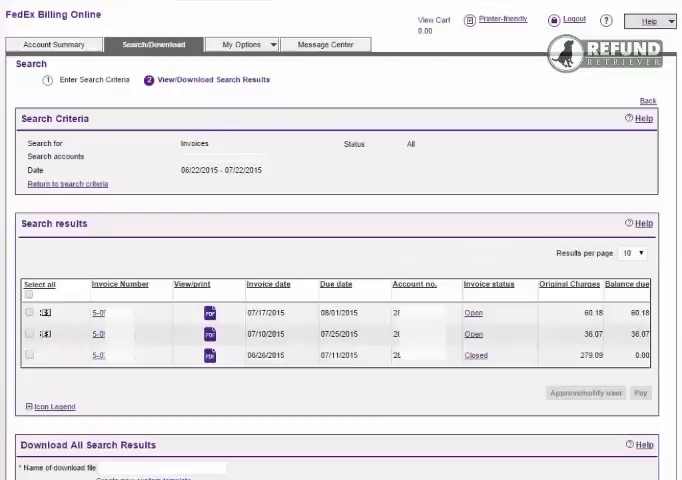
# Select all three invoices and set up a 'Refund Retriever Dev' download as Brief Report in CSV
pyautogui.click(28, 294)
pyautogui.write('Refund Retriever ')
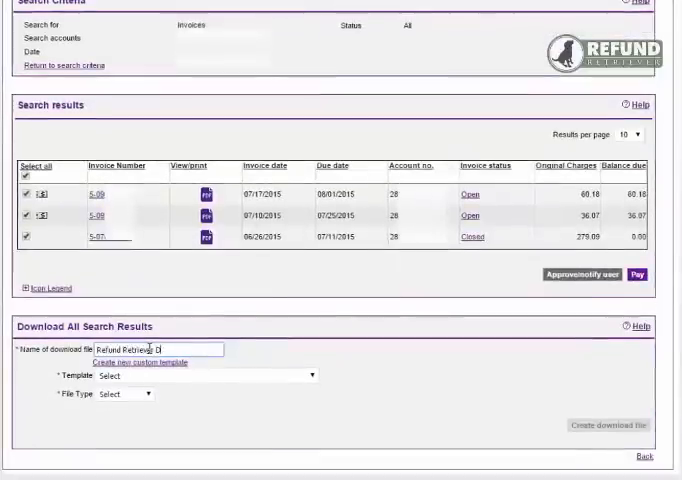
pyautogui.write('Dow')
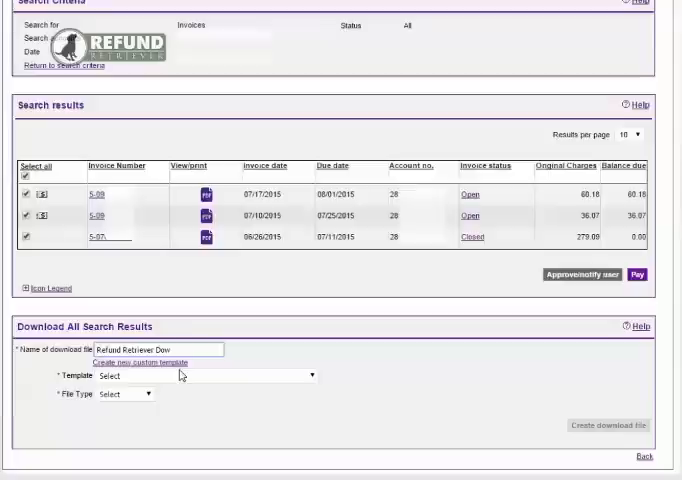
pyautogui.click(204, 376)
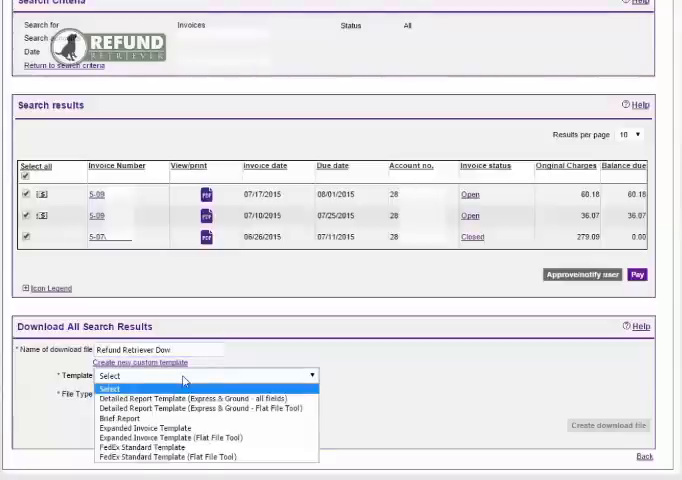
pyautogui.click(116, 416)
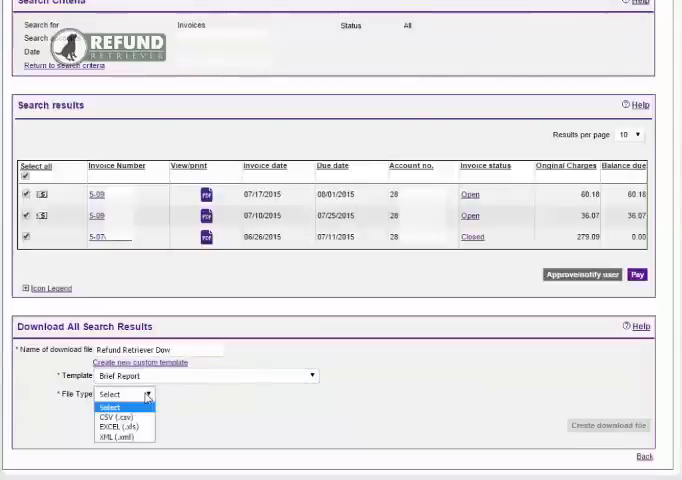
pyautogui.click(108, 406)
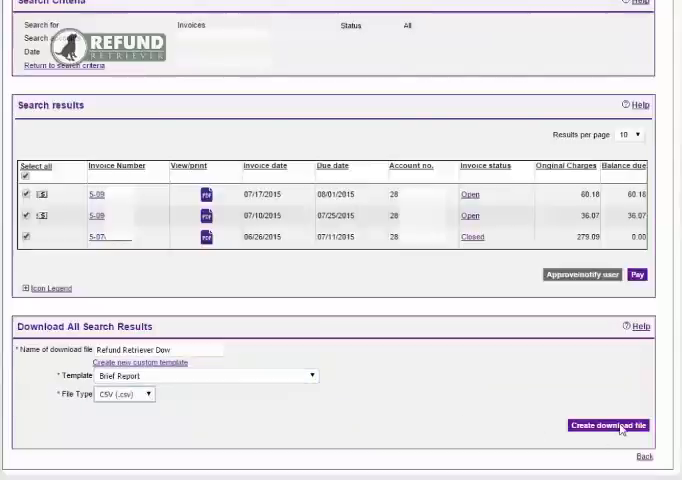
# Create the download file and land in the Download Center
pyautogui.click(612, 424)
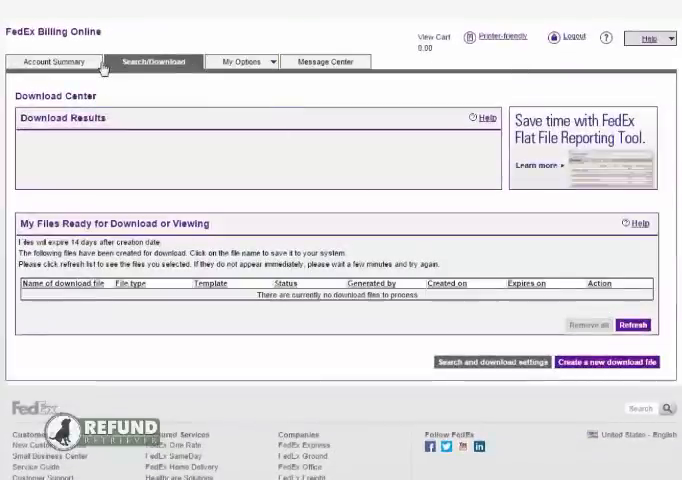
# Return to Account Summary and view the details of one open invoice from the Invoice List
pyautogui.click(54, 60)
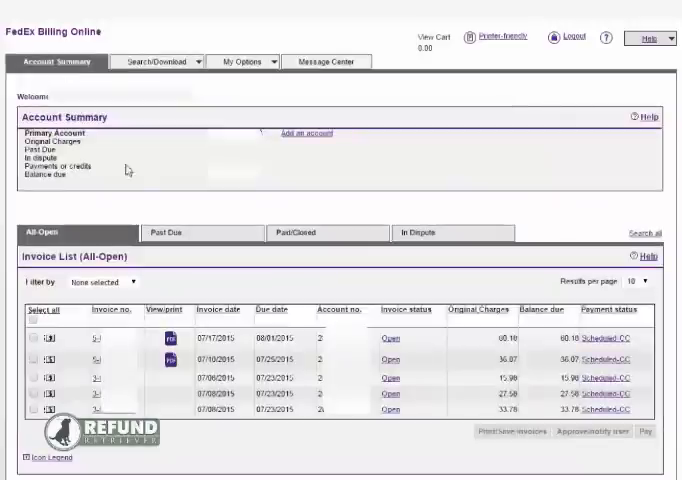
pyautogui.moveTo(176, 308)
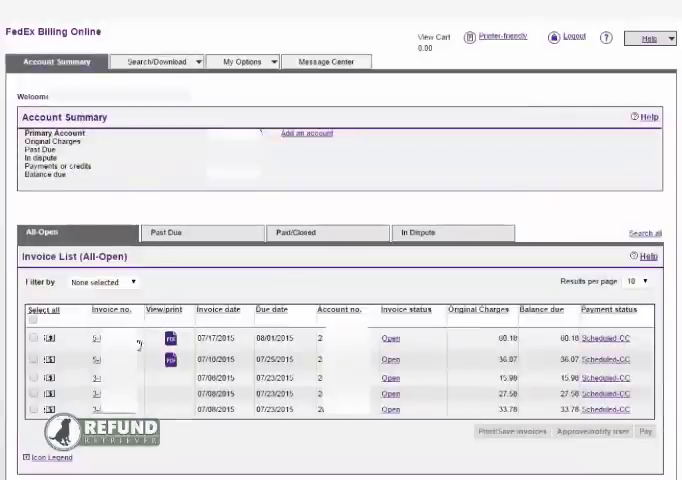
pyautogui.click(92, 336)
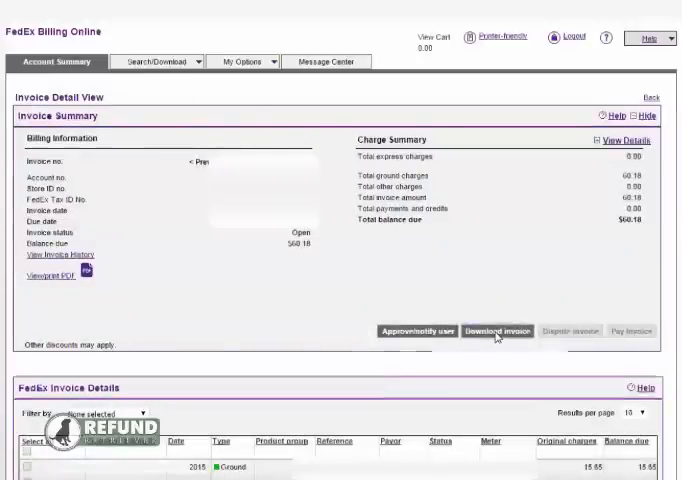
# Create a CSV download of this invoice with the Expanded Invoice Template and refresh until Complete
pyautogui.click(500, 330)
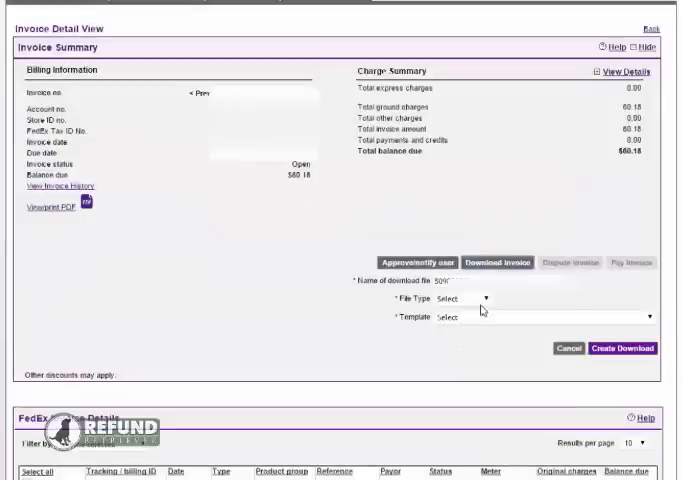
pyautogui.click(468, 292)
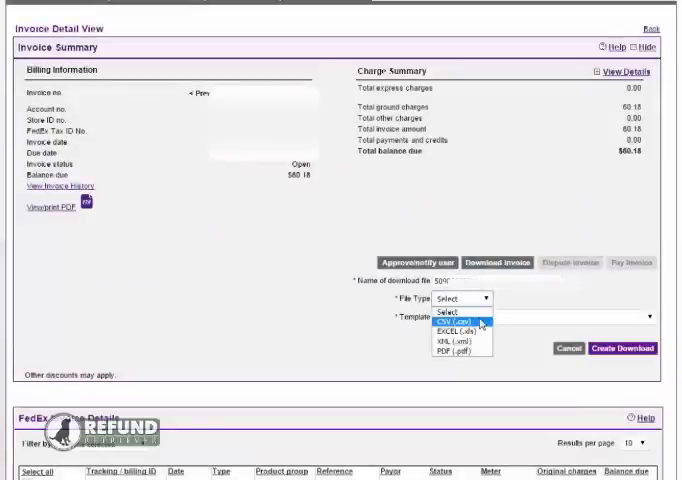
pyautogui.moveTo(460, 352)
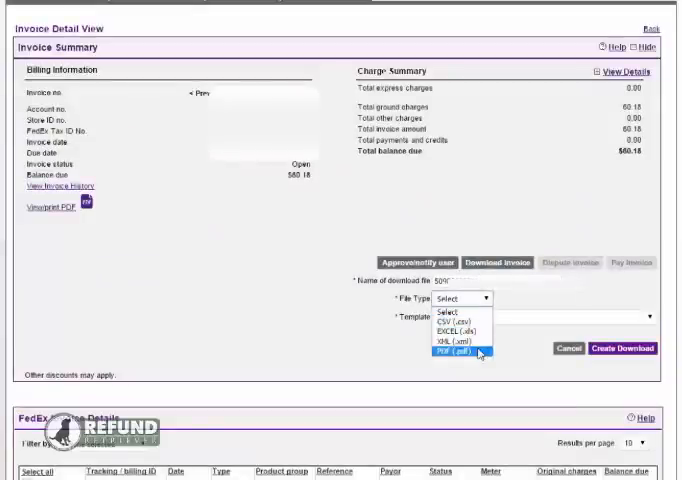
pyautogui.click(470, 348)
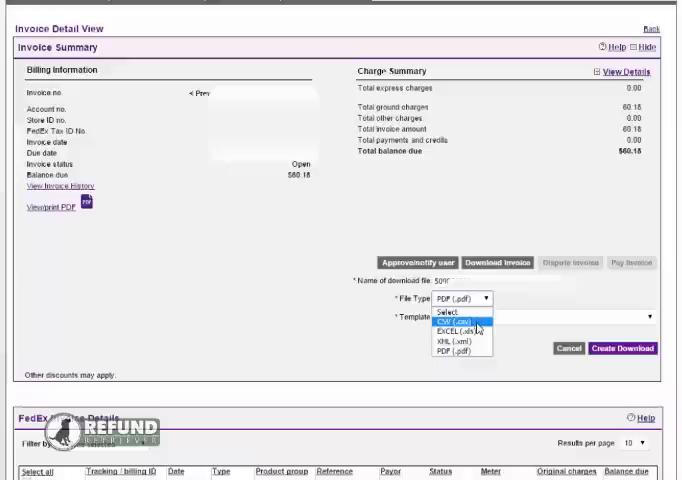
pyautogui.click(448, 320)
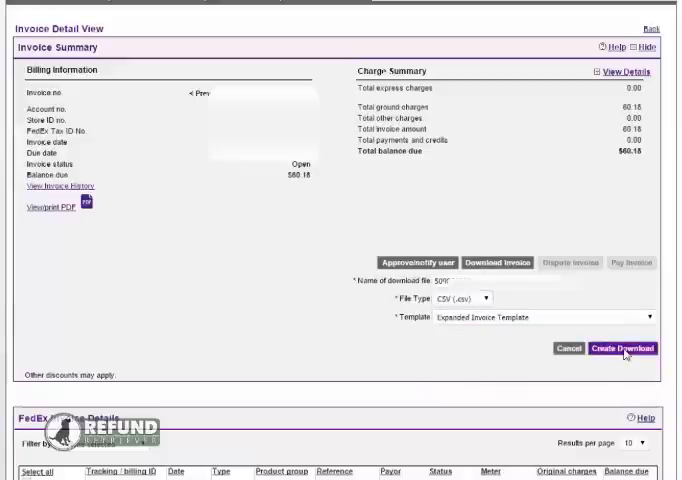
pyautogui.click(624, 348)
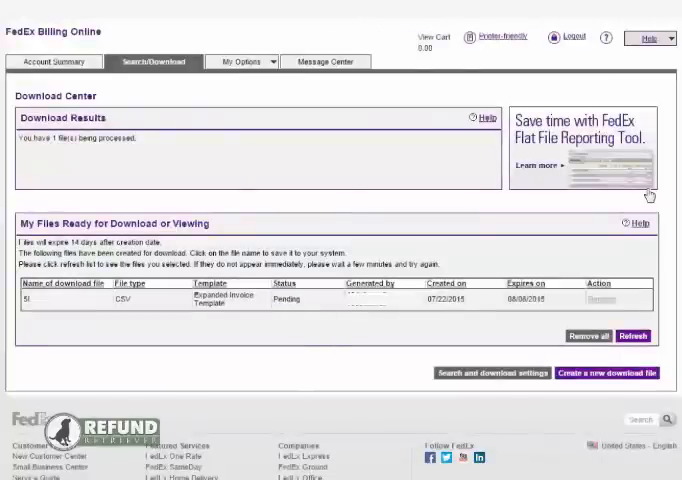
pyautogui.click(632, 336)
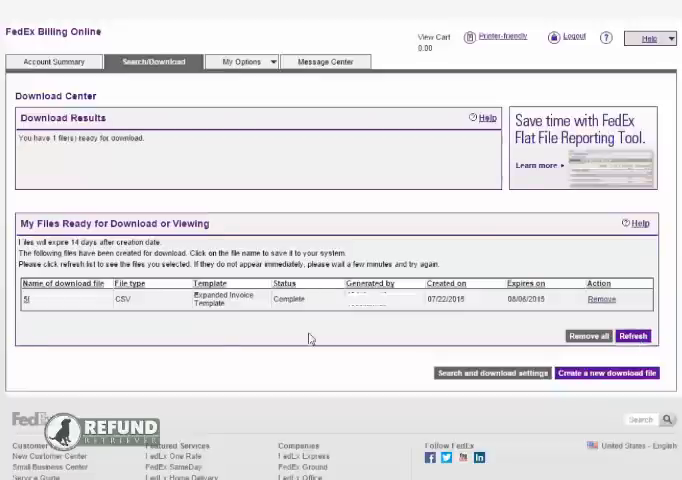